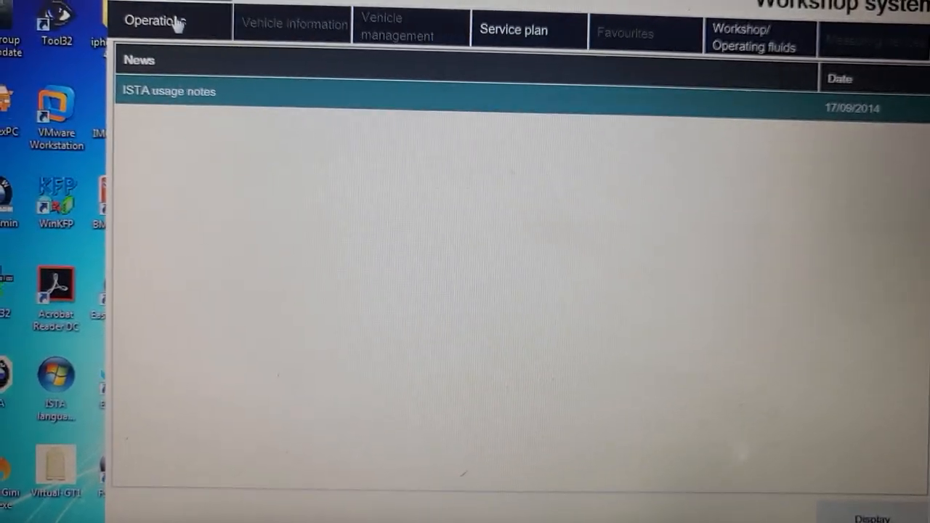
- Start a new vehicle data read-out using identification without vehicle test
click(155, 20)
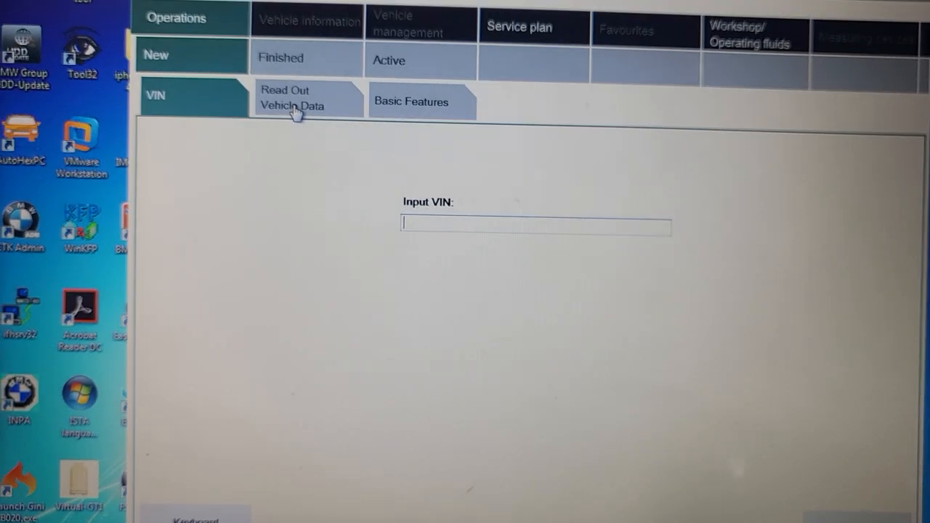
click(297, 98)
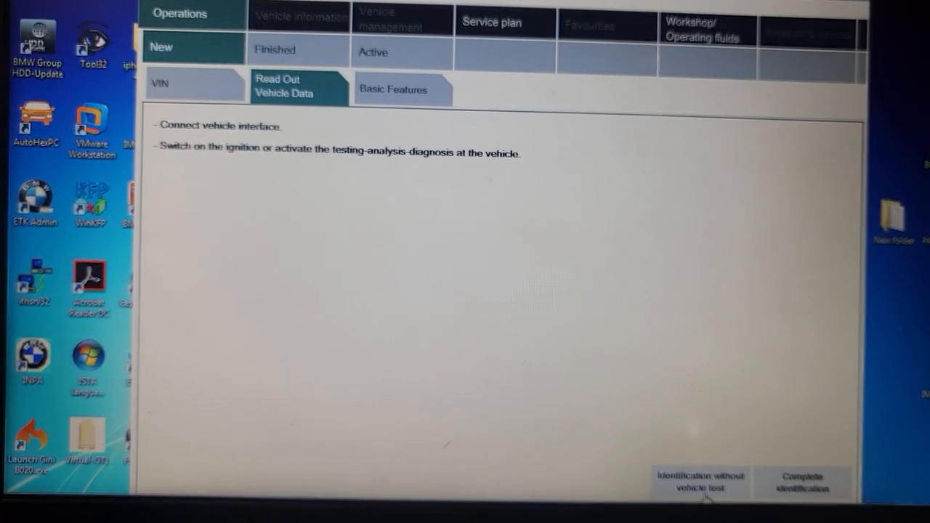
click(701, 481)
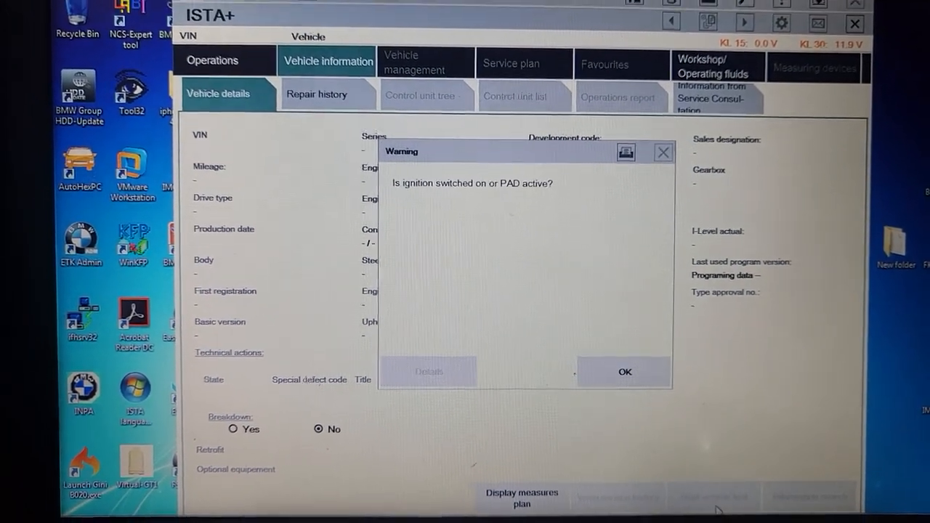
- Confirm ignition on and dismiss the low battery, terminal 15 and identification error warnings
click(623, 371)
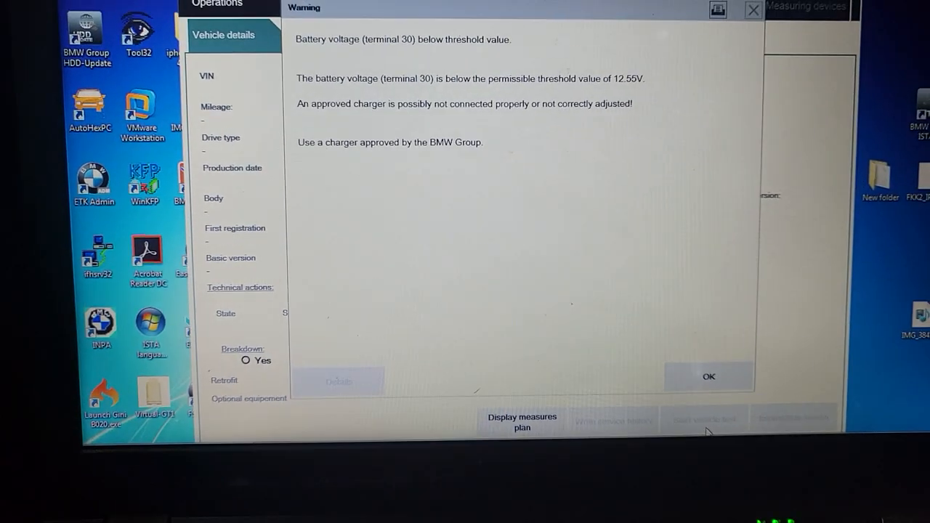
click(708, 376)
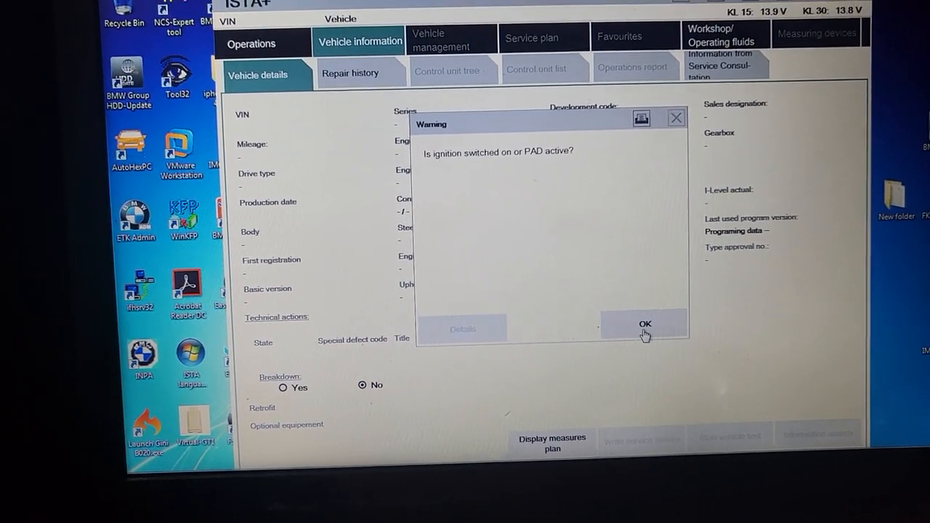
click(644, 324)
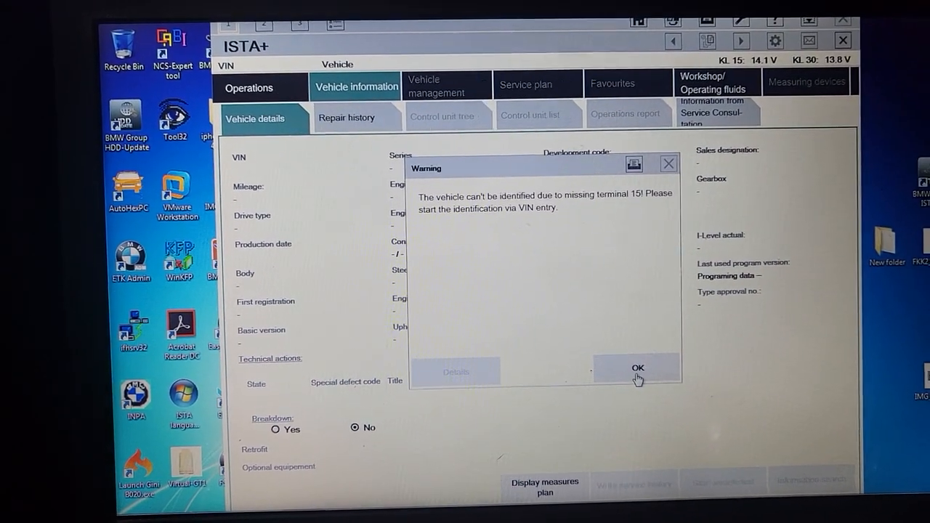
click(637, 367)
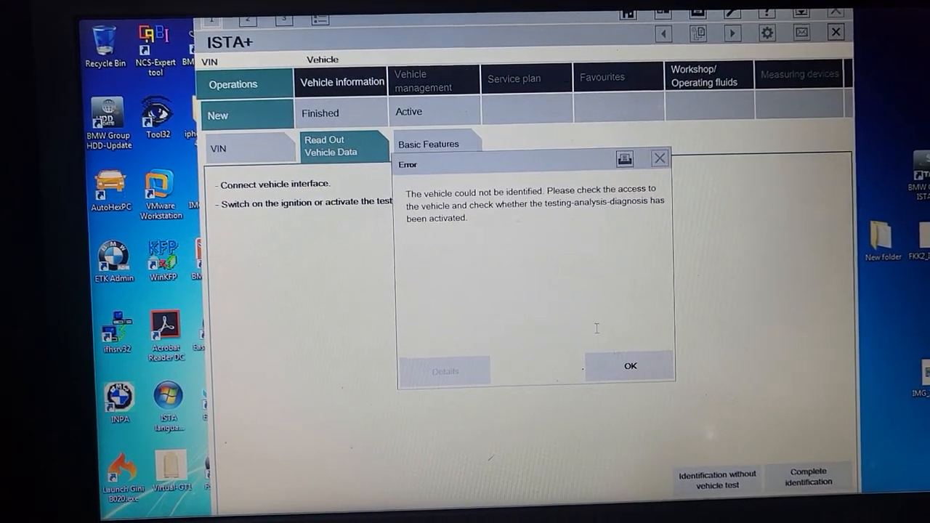
click(629, 365)
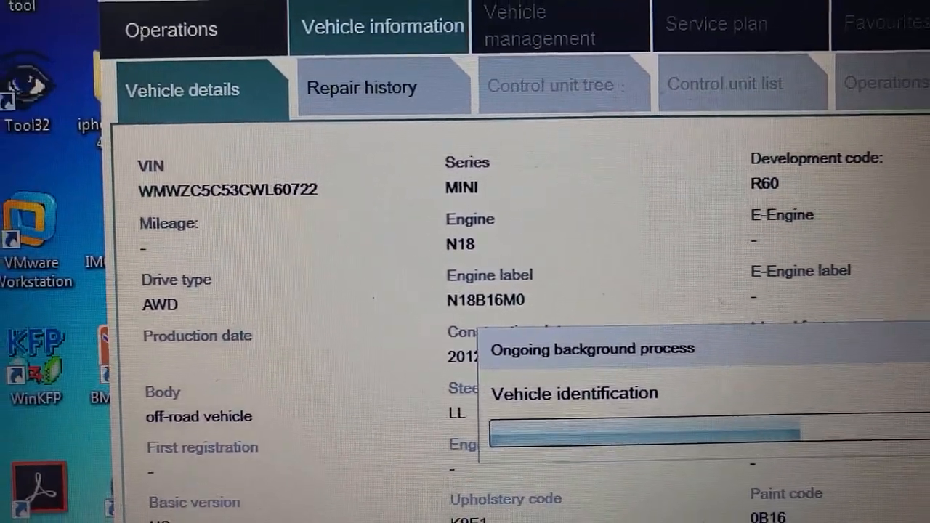
- Scroll the Vehicle details showing the R60 Cooper S ALL4, N18 engine and 125780 mileage
scroll(down, 3)
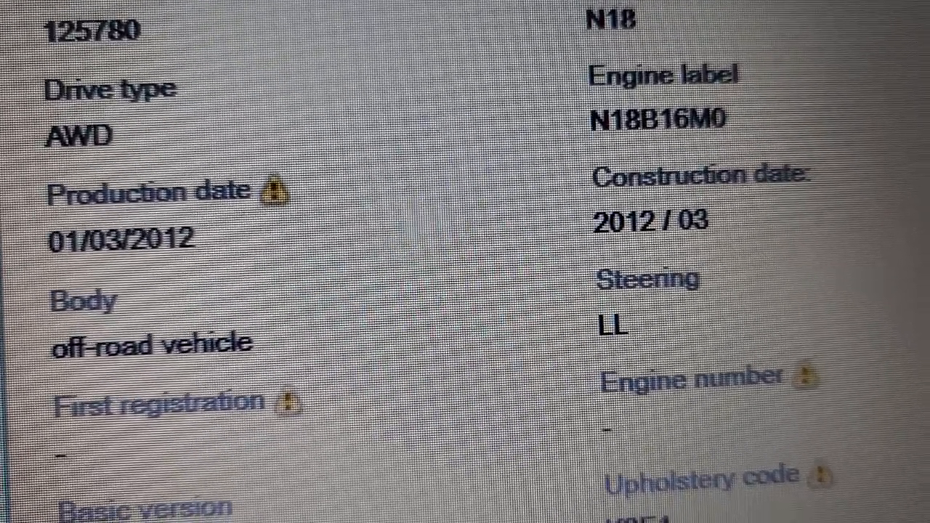
scroll(down, 3)
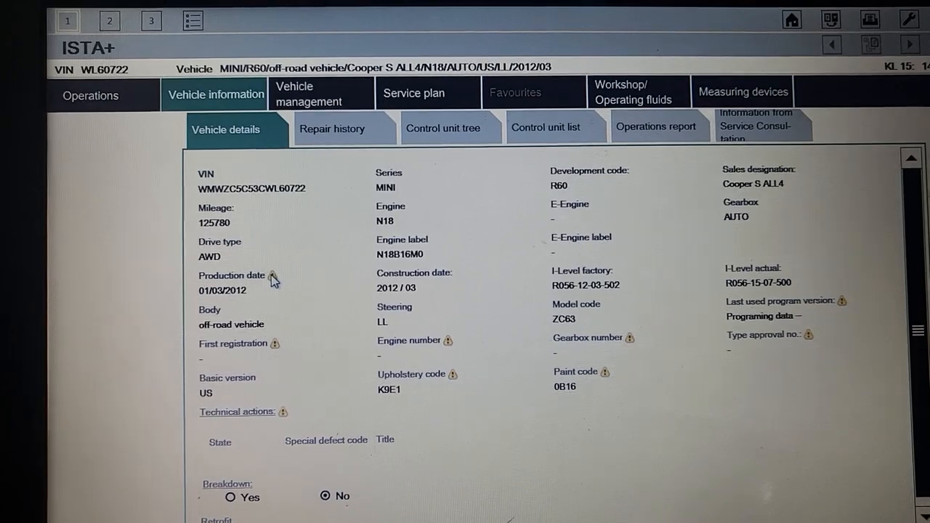
scroll(down, 3)
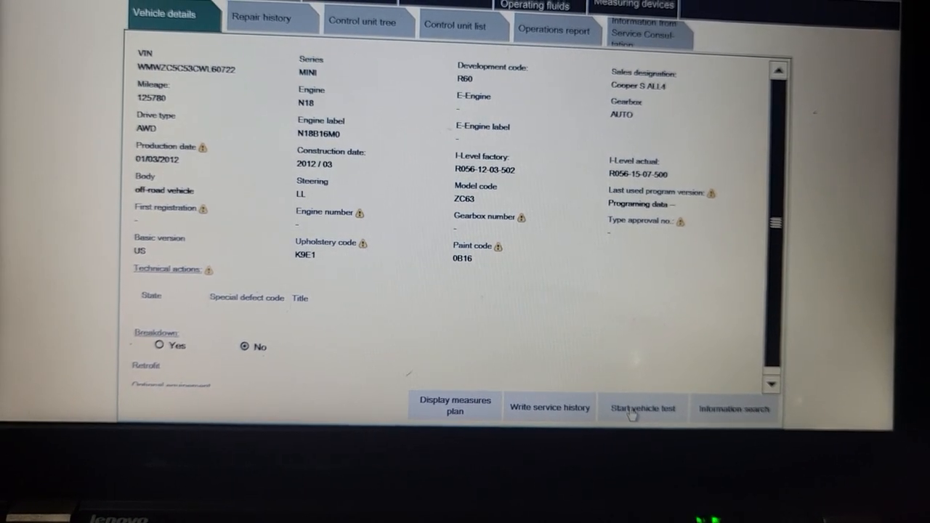
- Run the full vehicle test and select the red SDARS control unit in the tree
click(642, 407)
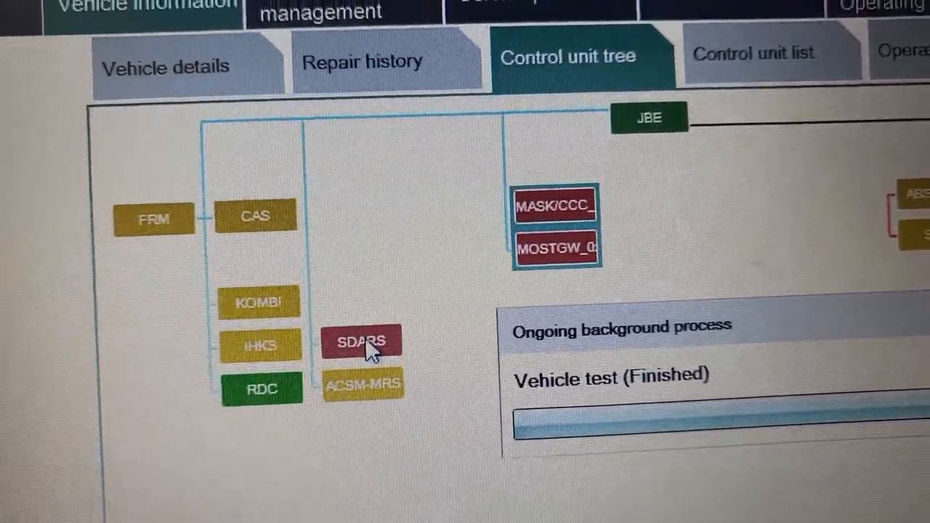
click(361, 341)
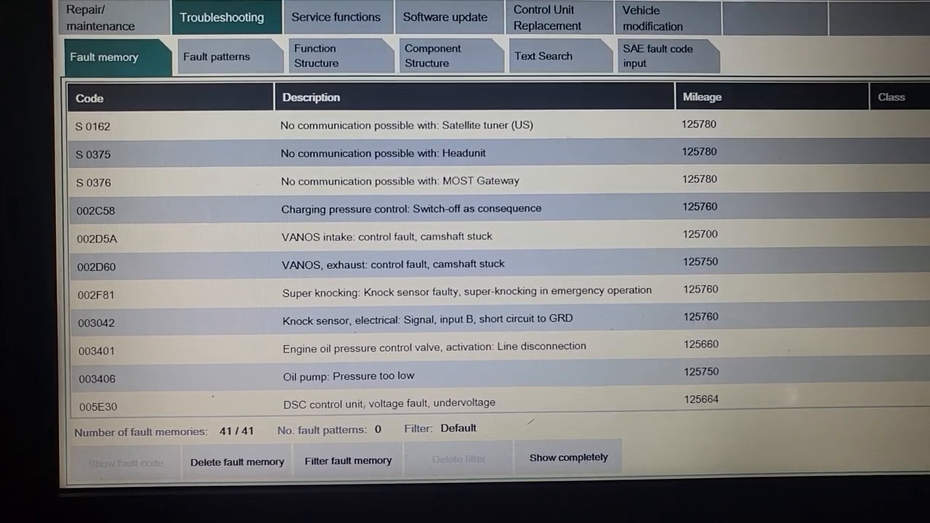
scroll(down, 3)
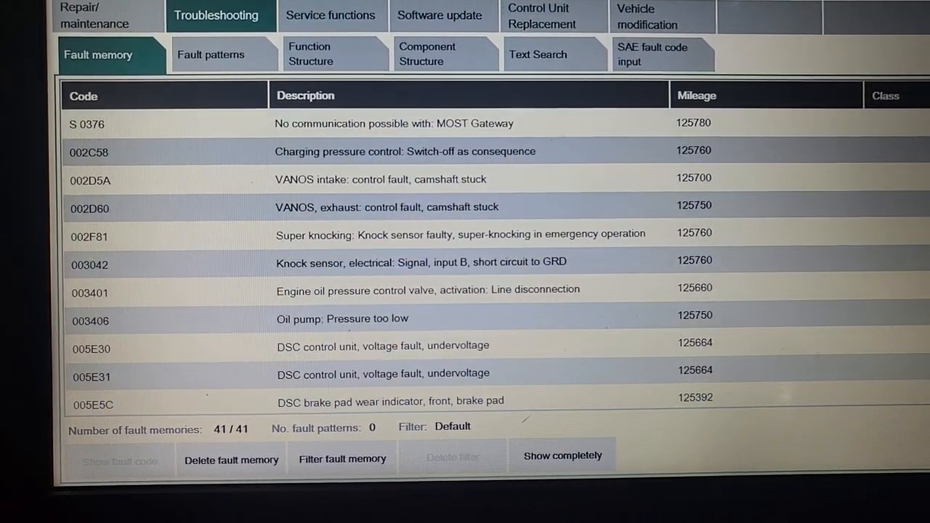
scroll(down, 3)
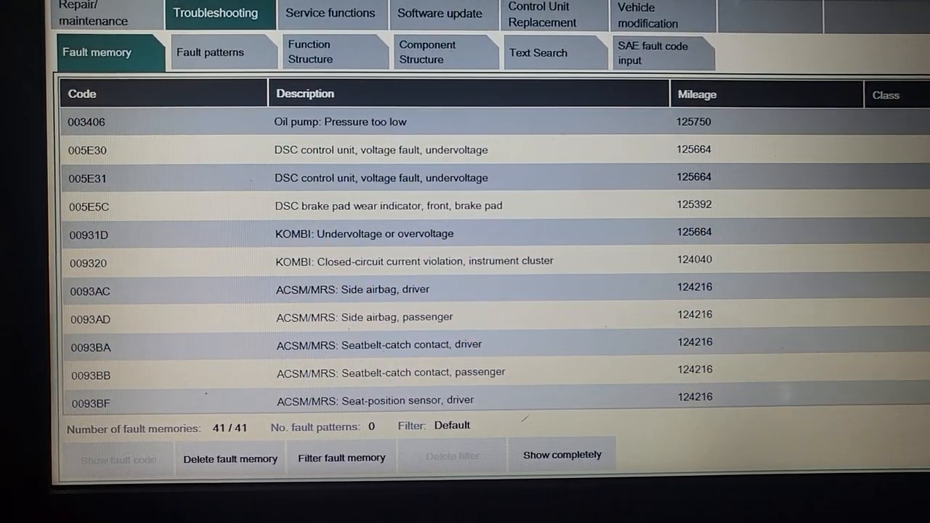
scroll(down, 3)
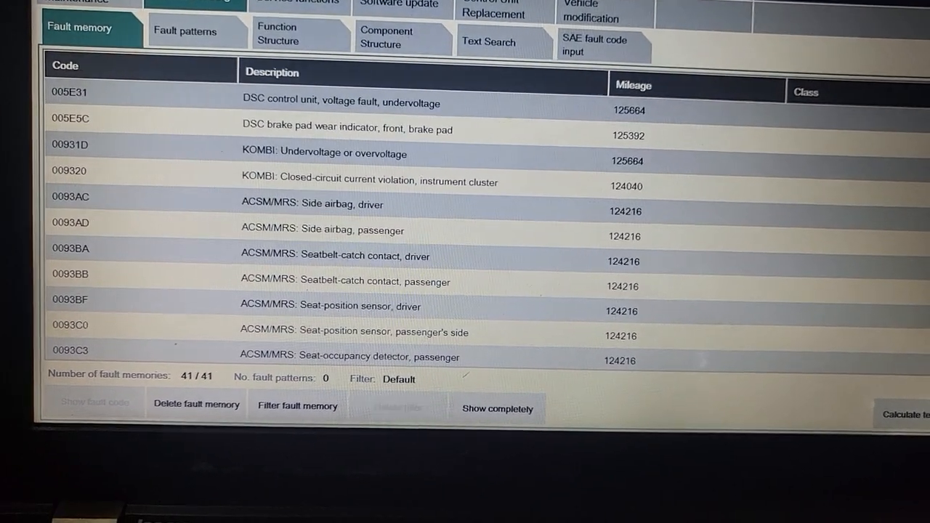
scroll(down, 3)
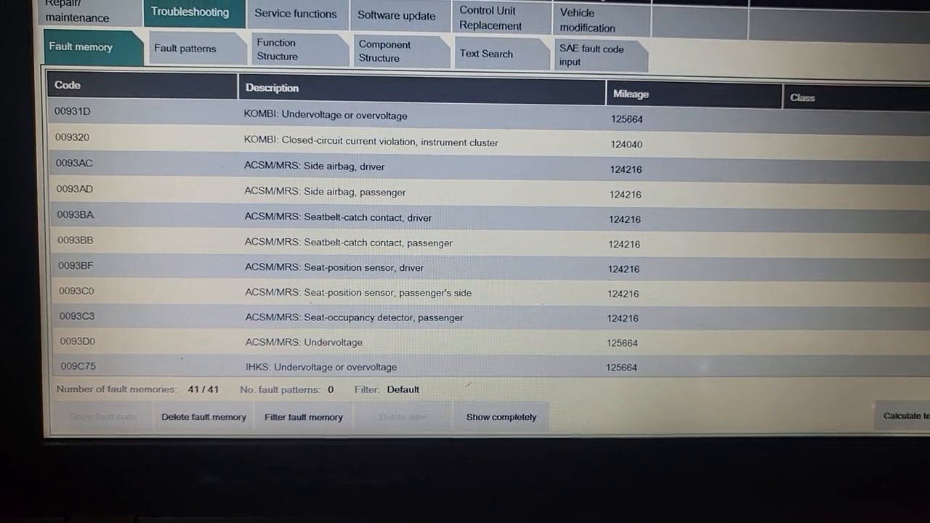
scroll(down, 3)
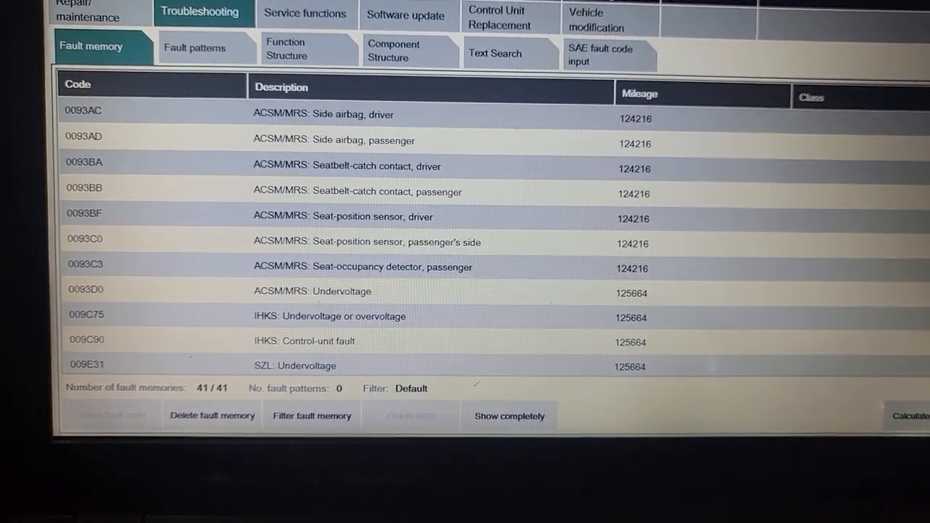
scroll(down, 3)
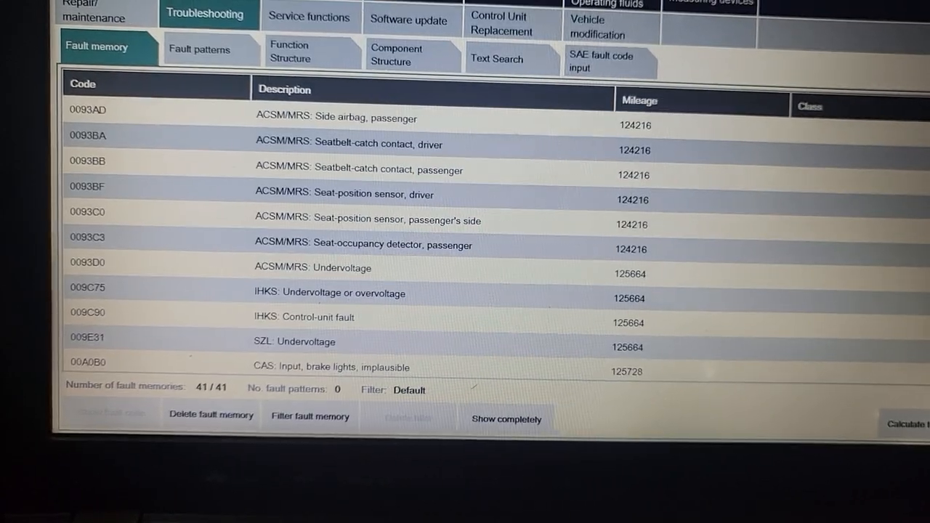
scroll(down, 3)
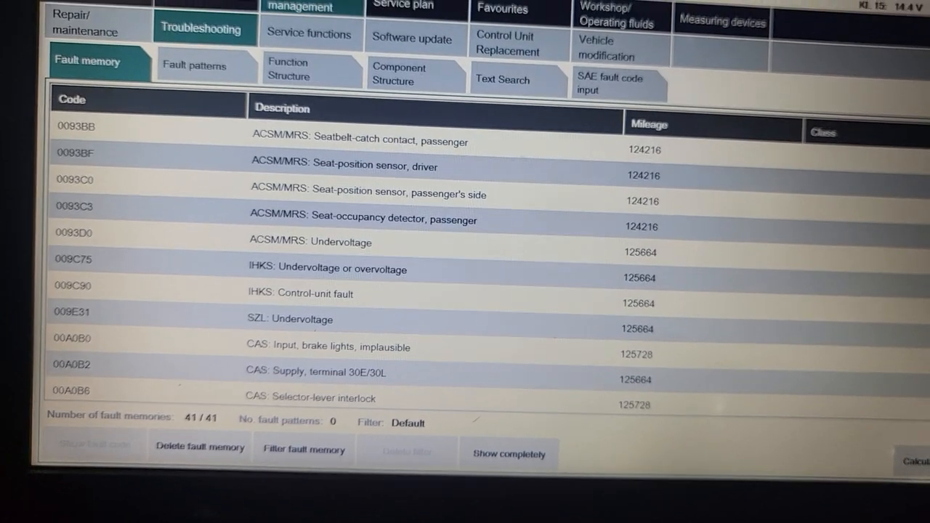
scroll(down, 3)
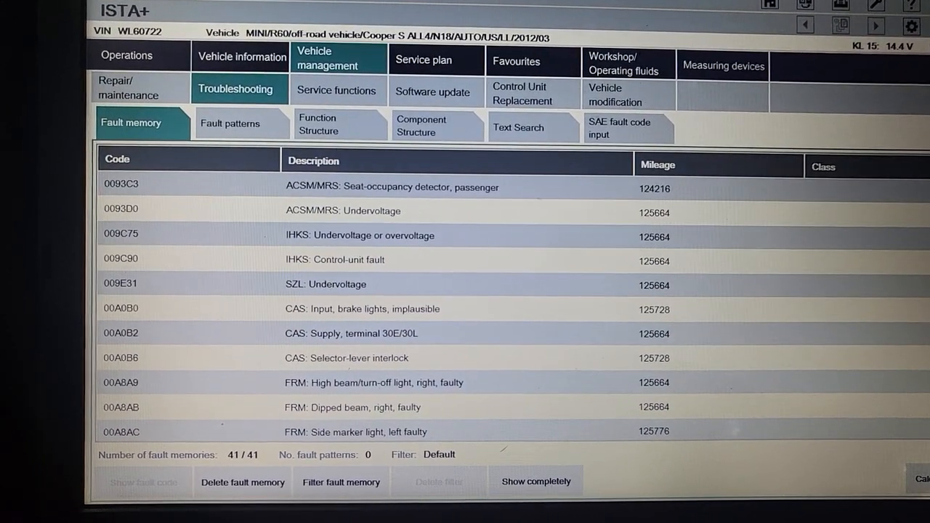
scroll(down, 3)
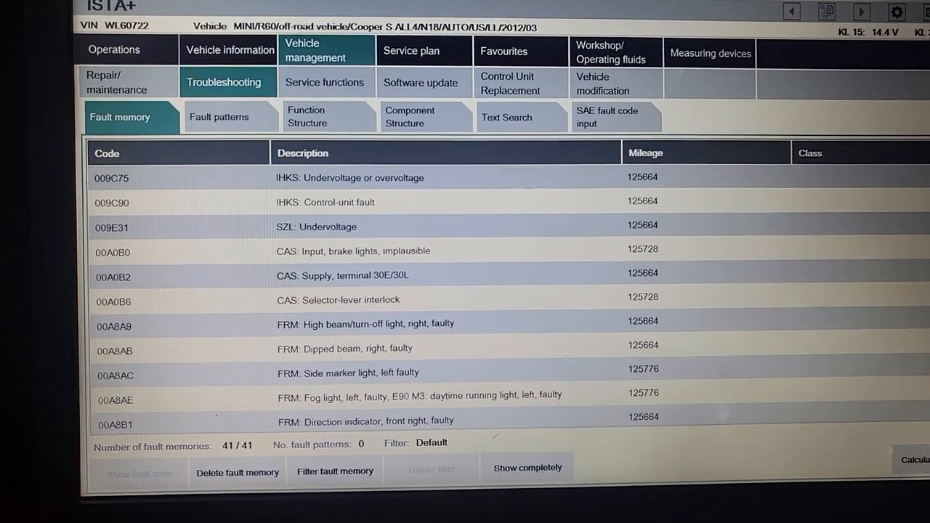
scroll(down, 3)
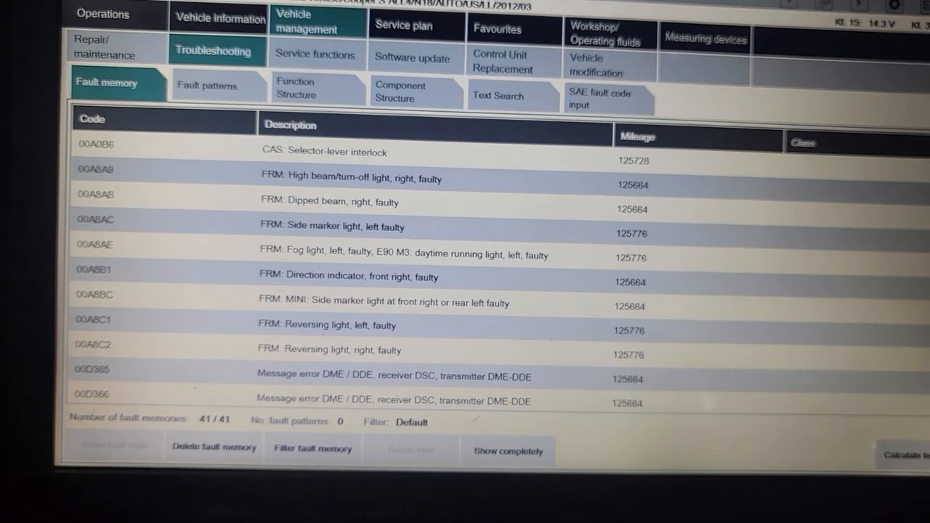
scroll(down, 3)
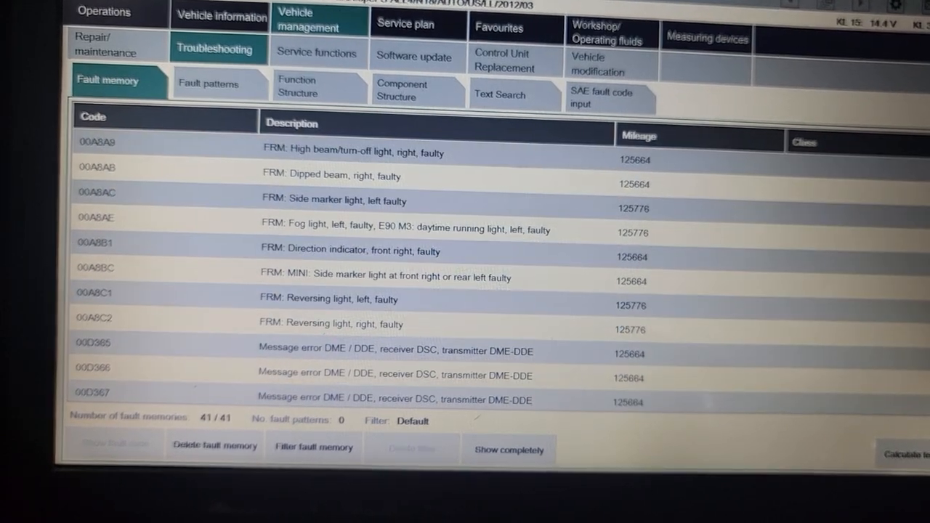
scroll(down, 3)
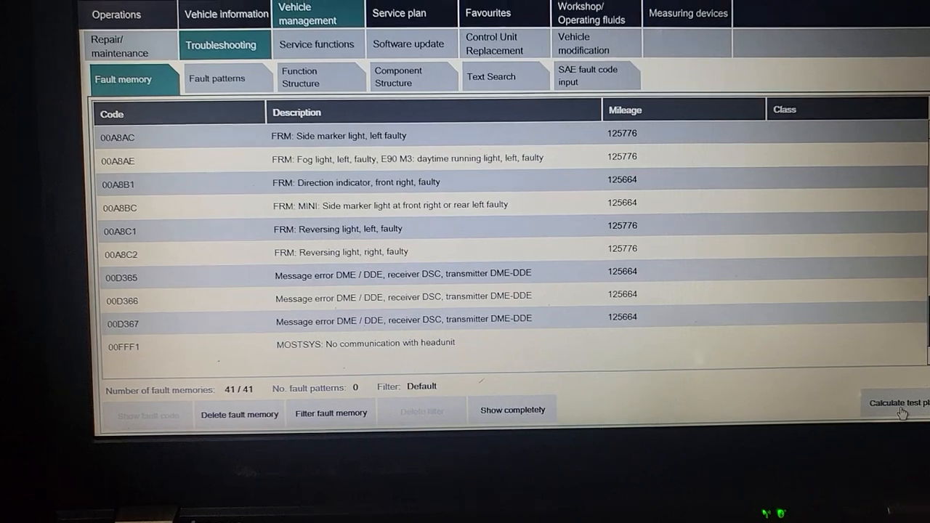
click(897, 402)
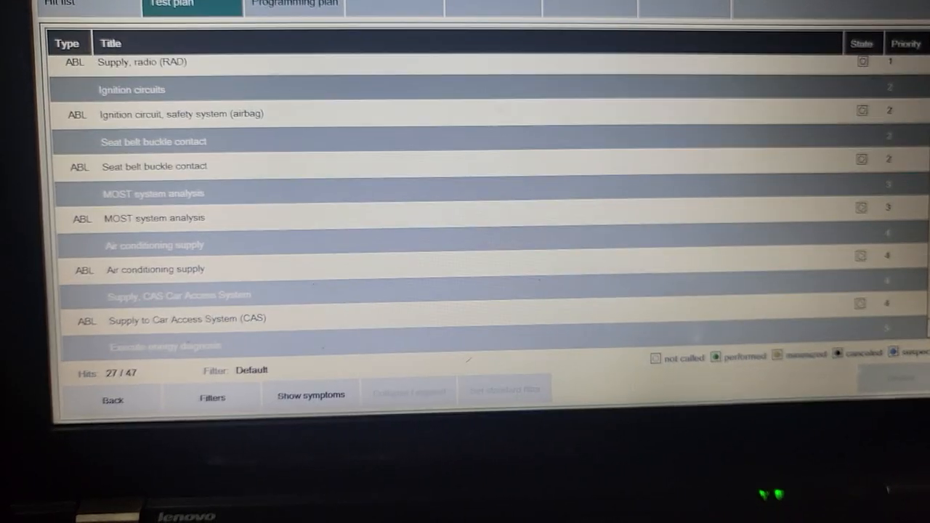
- Scroll the 47-check test plan past the VANOS solenoid valve modules and back up
scroll(down, 3)
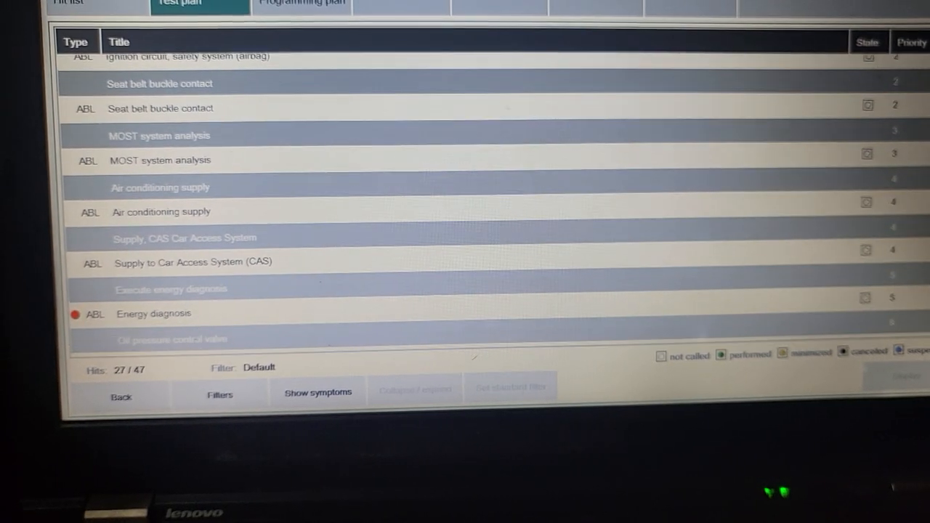
scroll(down, 3)
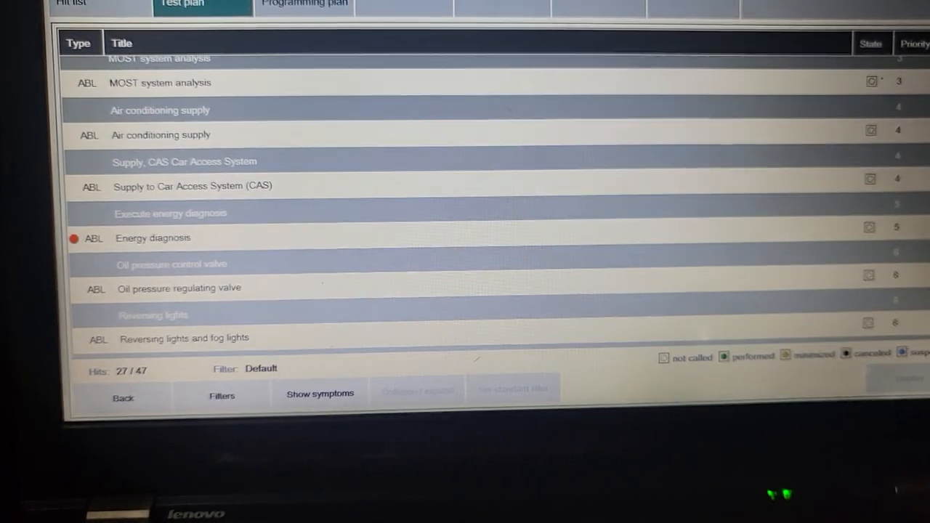
scroll(down, 3)
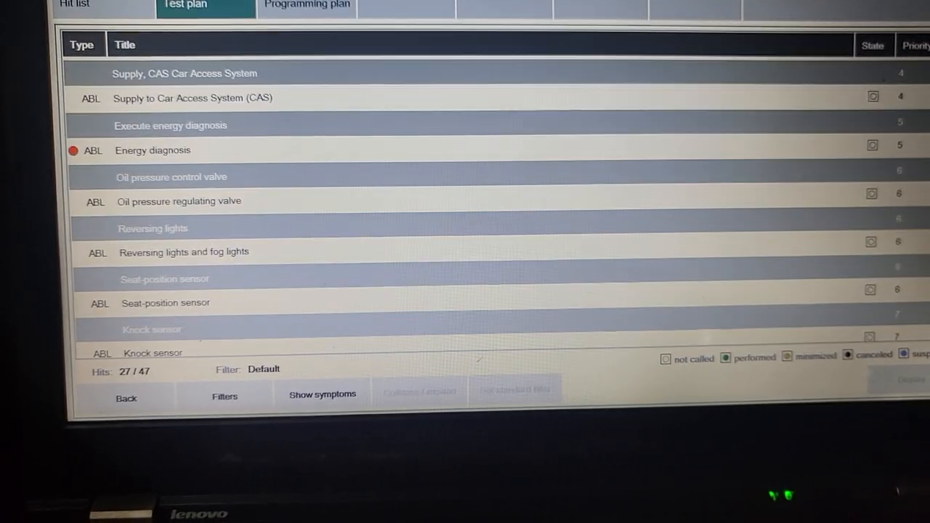
scroll(down, 3)
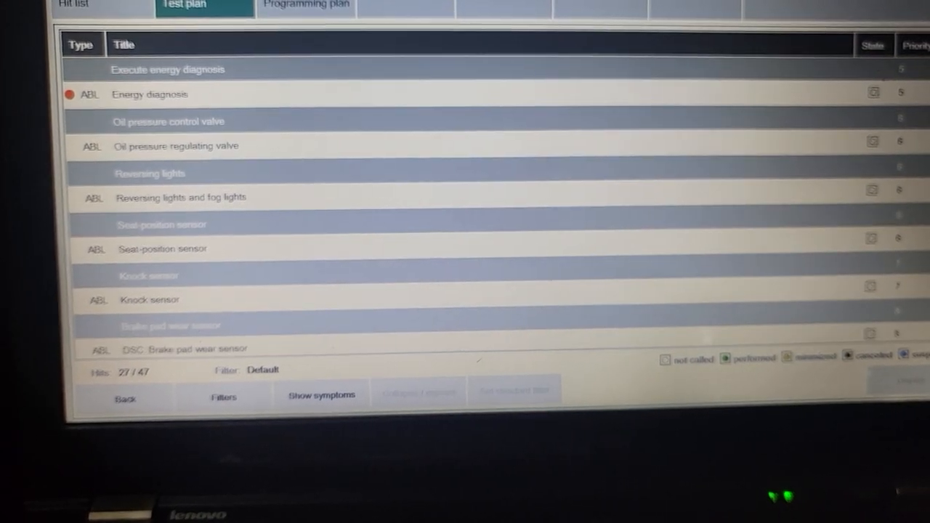
scroll(down, 3)
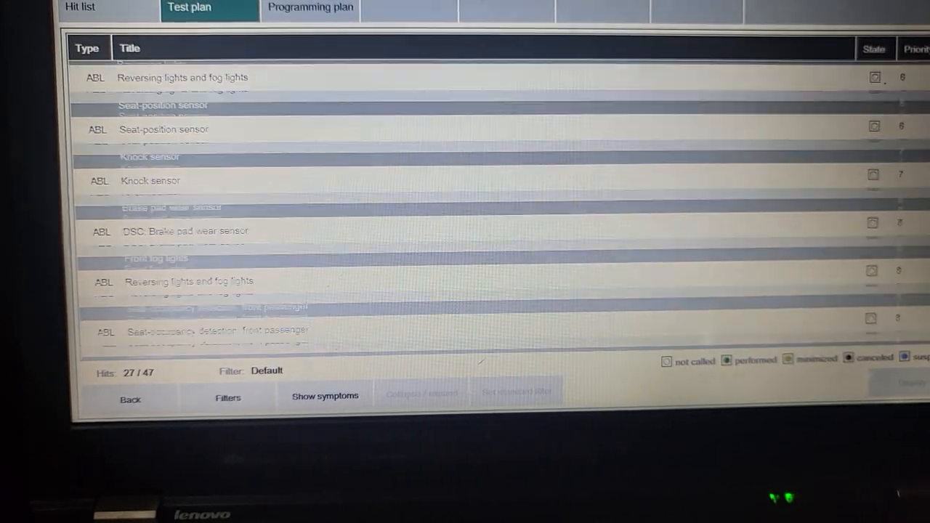
scroll(down, 3)
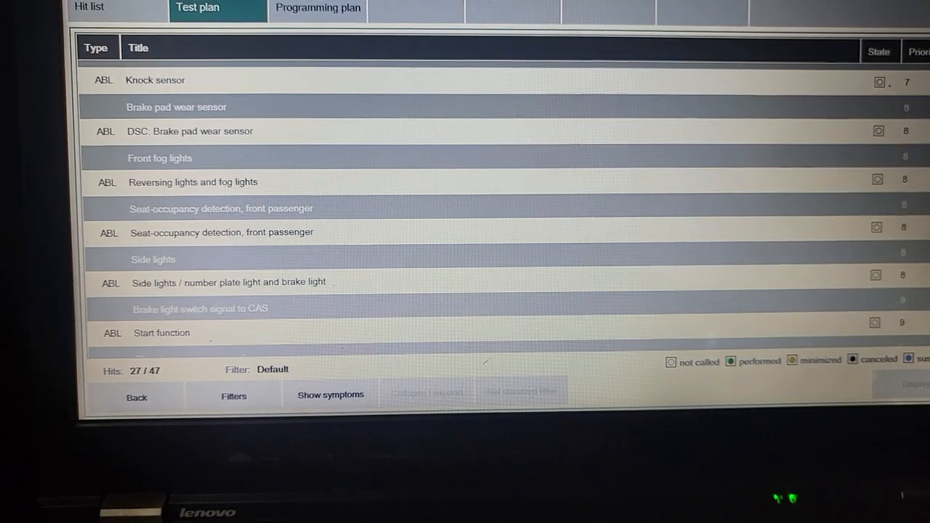
scroll(down, 3)
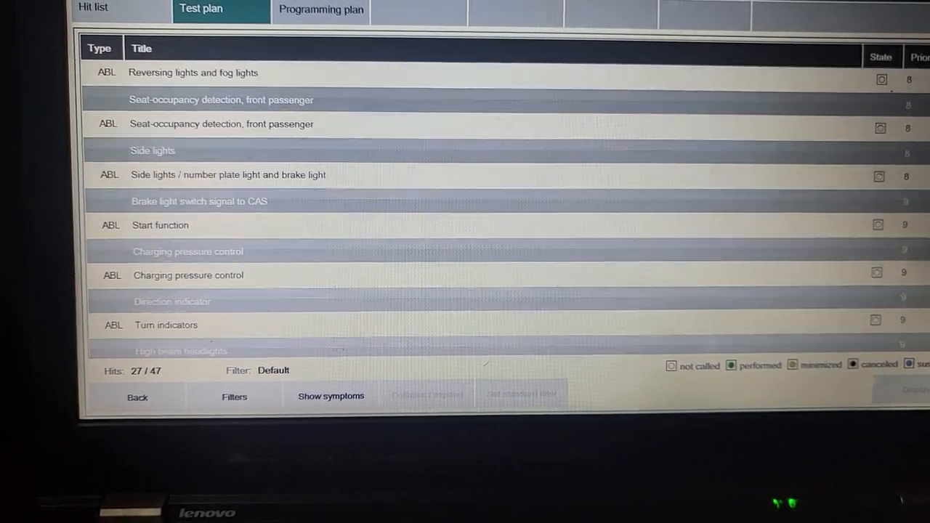
scroll(down, 3)
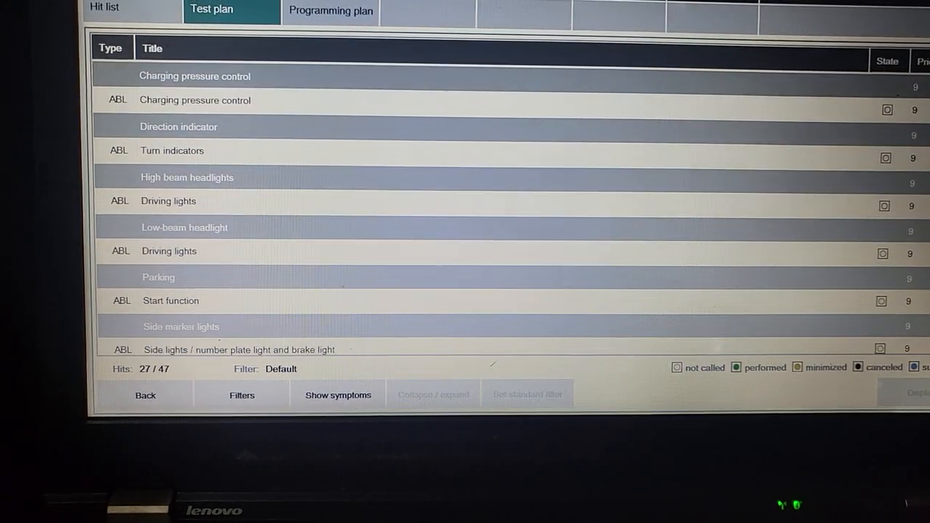
scroll(down, 3)
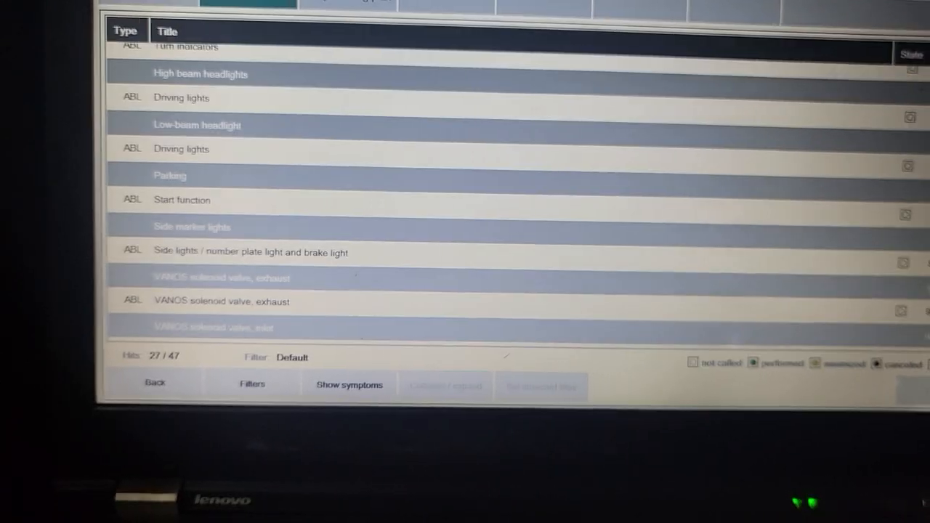
scroll(down, 3)
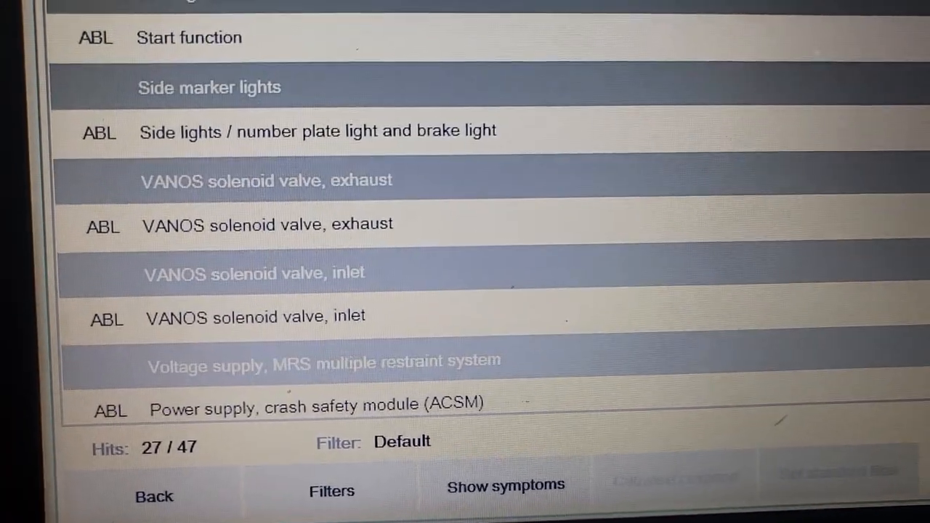
scroll(down, 3)
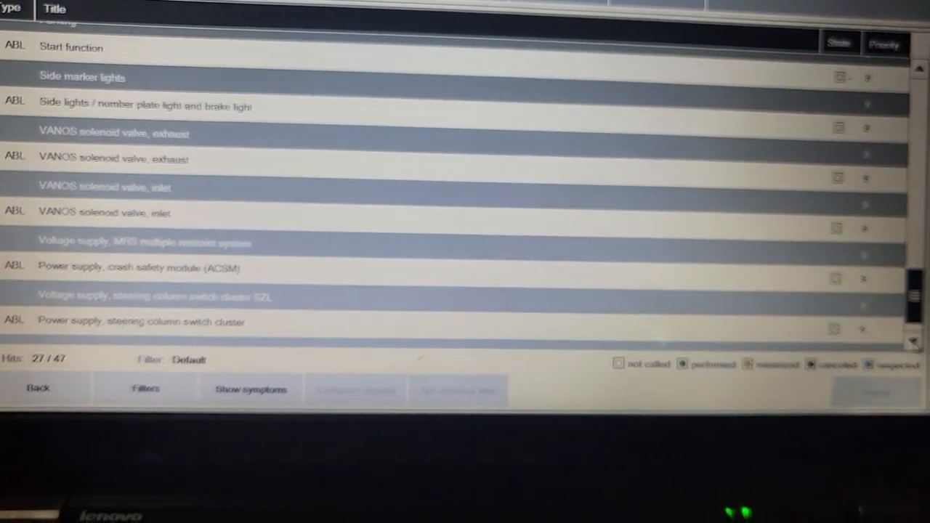
scroll(down, 3)
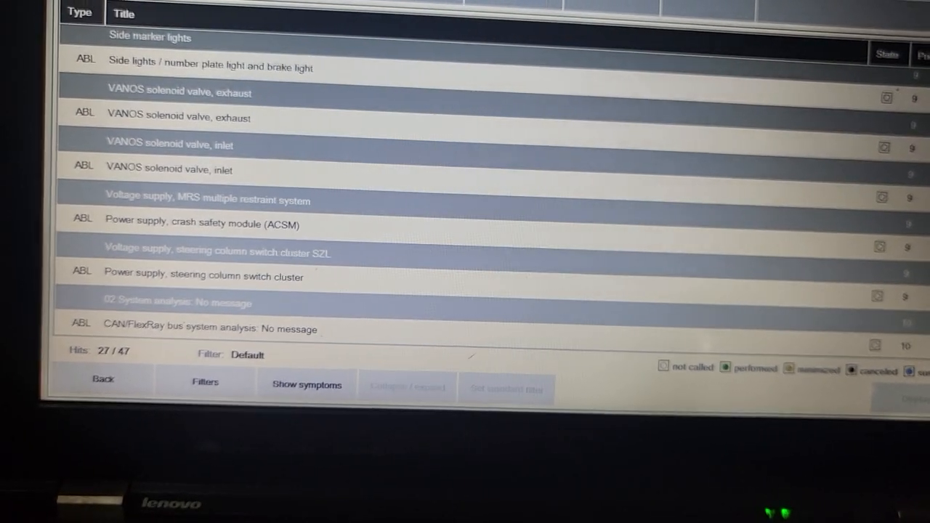
scroll(up, 3)
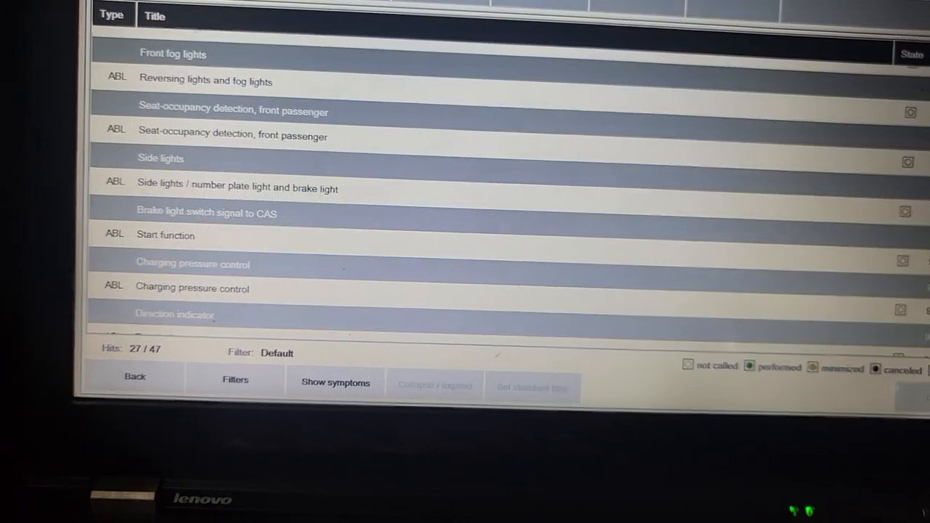
scroll(up, 3)
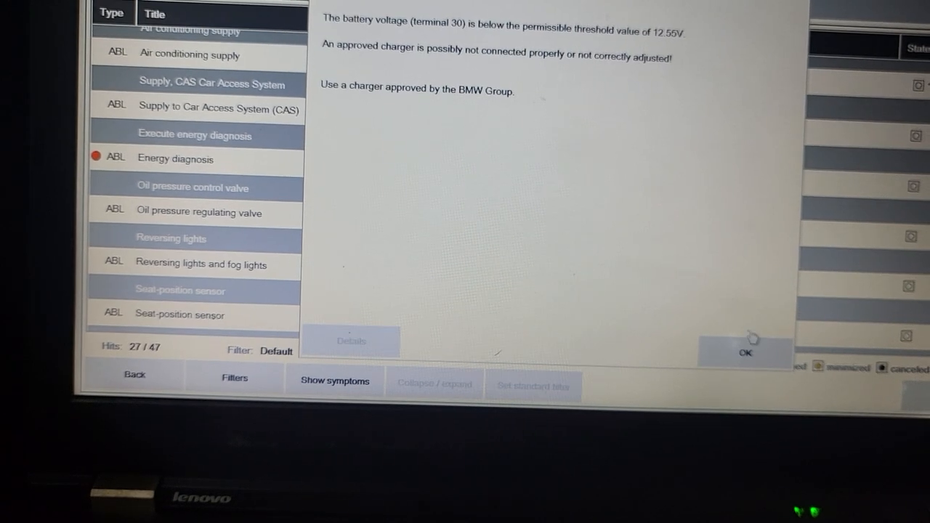
- Dismiss the battery voltage below 12.55V warning
click(745, 352)
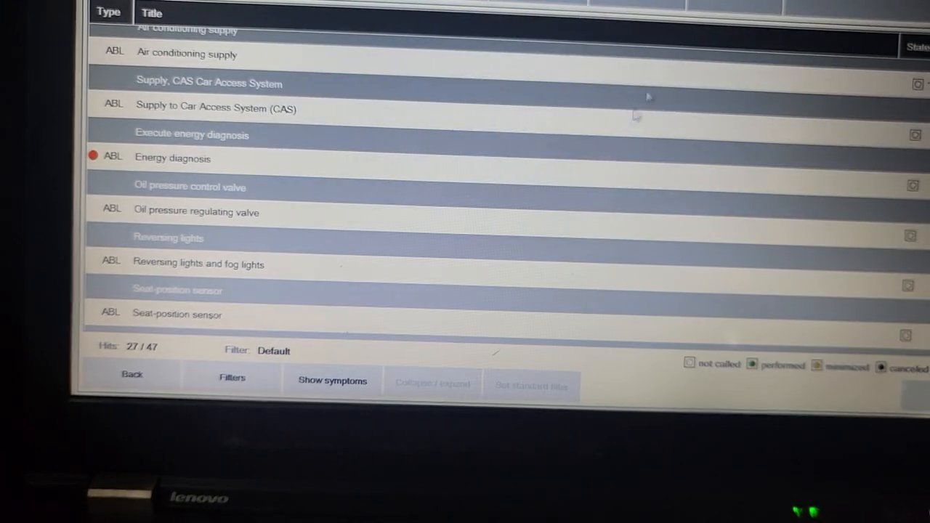
mouse_move(345, 222)
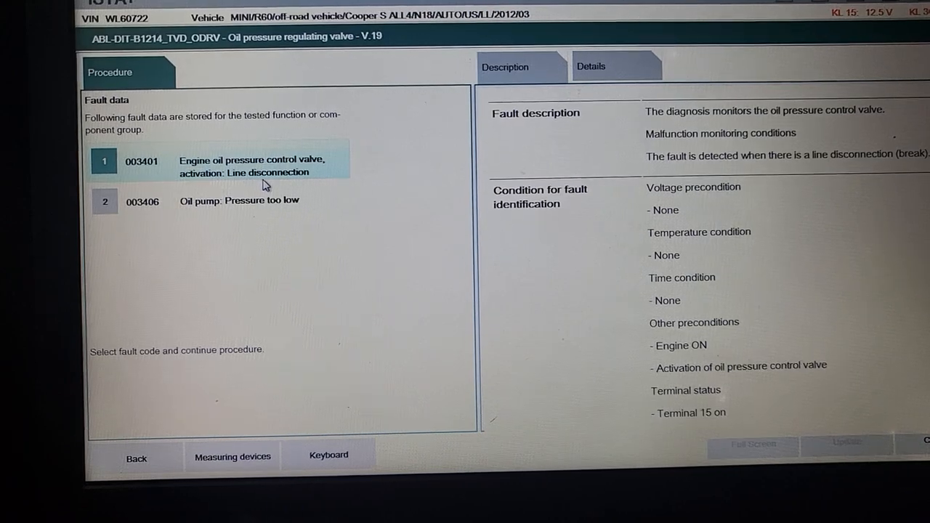
click(238, 201)
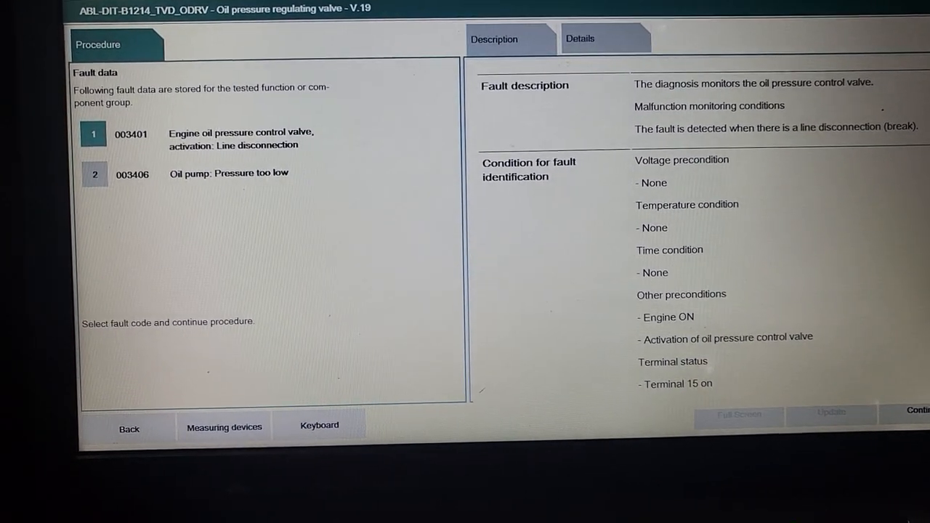
scroll(down, 3)
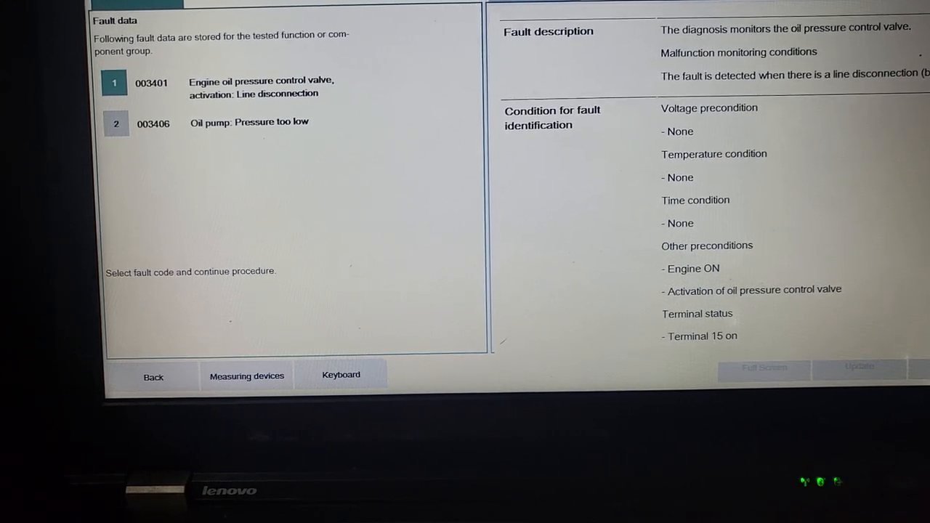
scroll(down, 3)
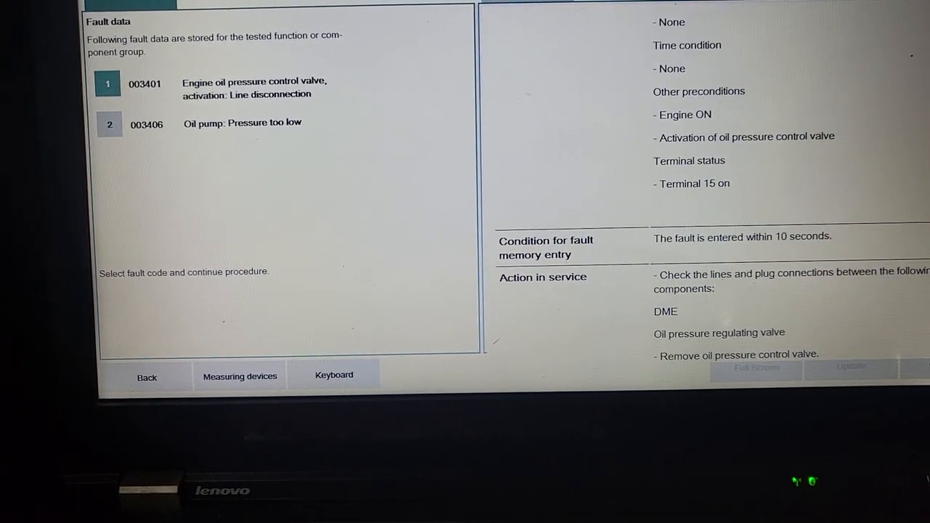
scroll(down, 3)
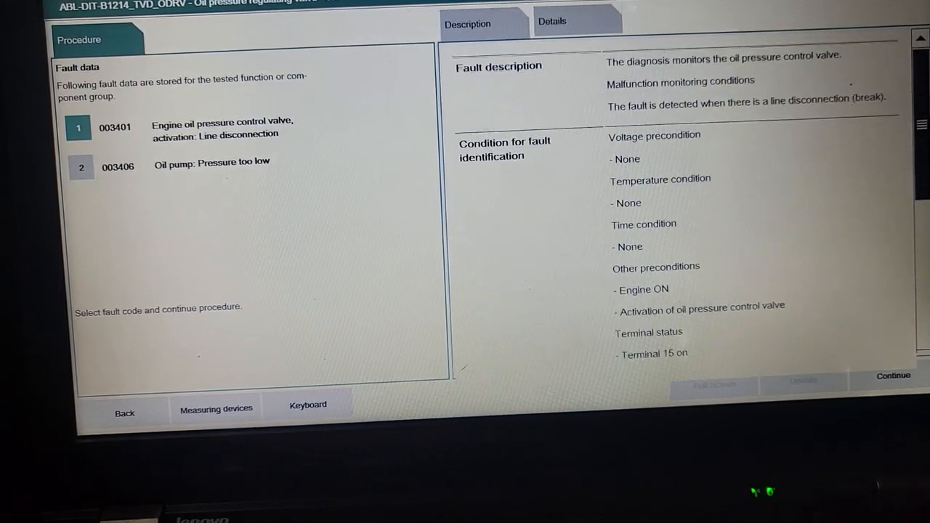
scroll(down, 3)
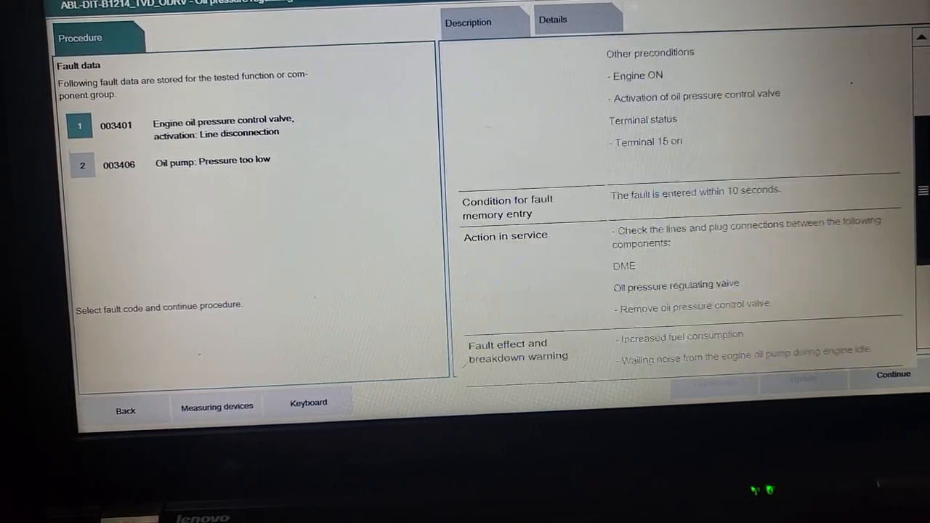
scroll(up, 3)
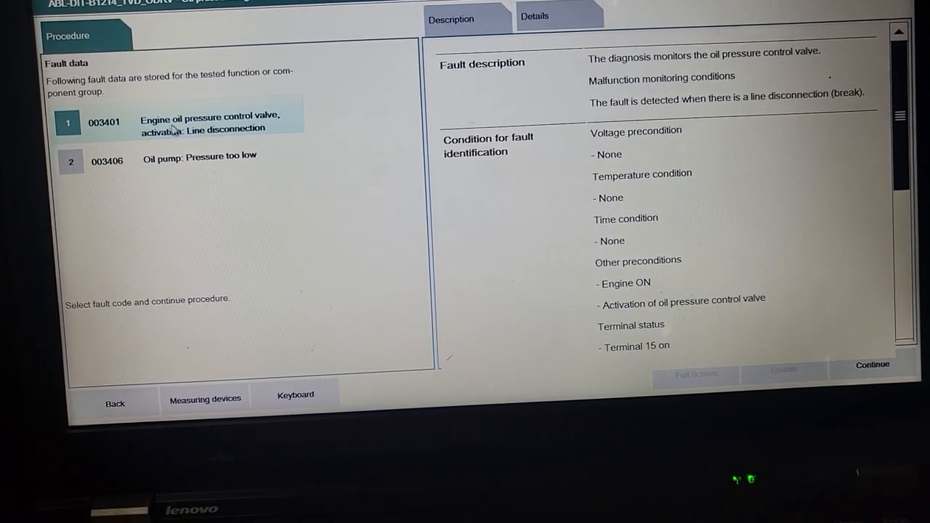
click(200, 156)
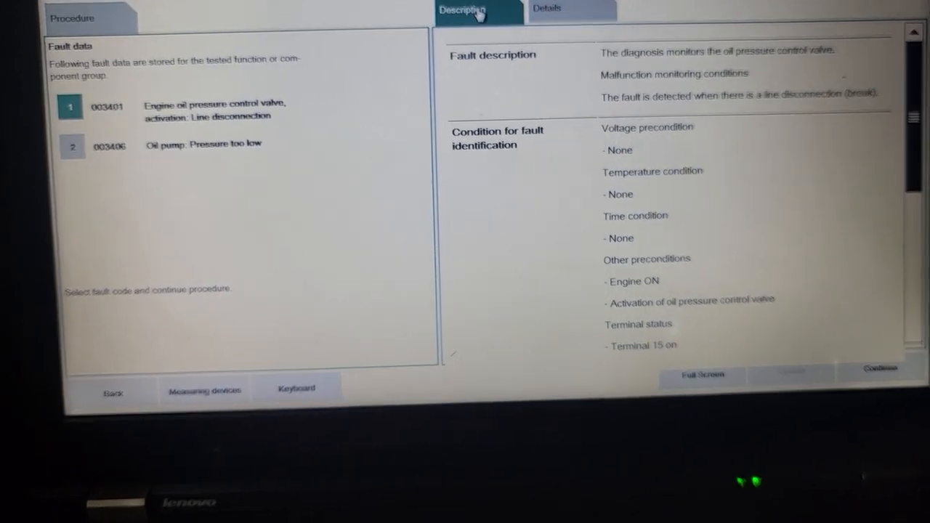
- Scroll the oil supply Functional Description past the oil pressure sensor diagram
click(546, 8)
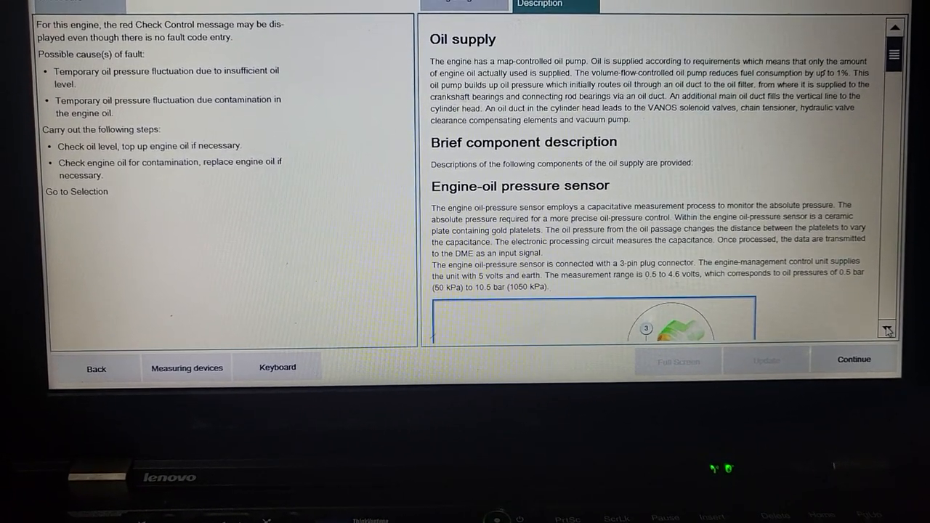
scroll(down, 3)
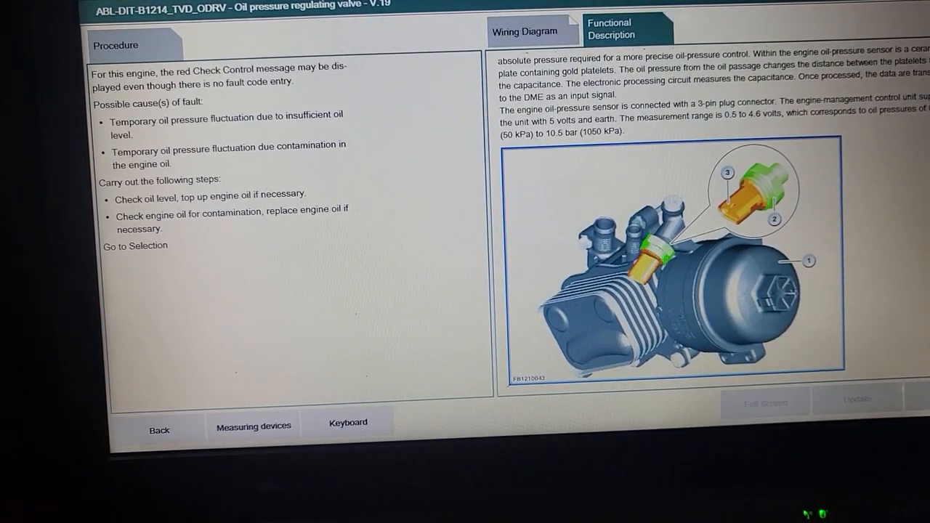
scroll(down, 3)
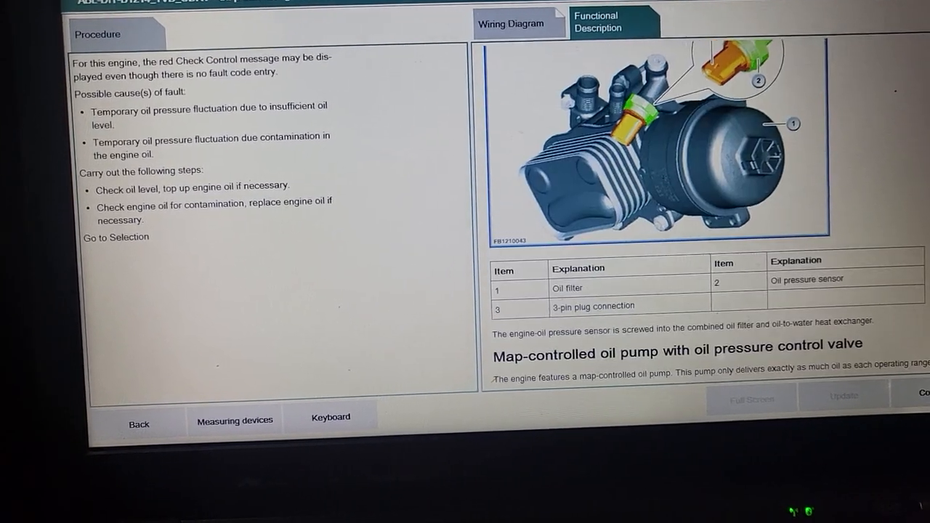
scroll(down, 3)
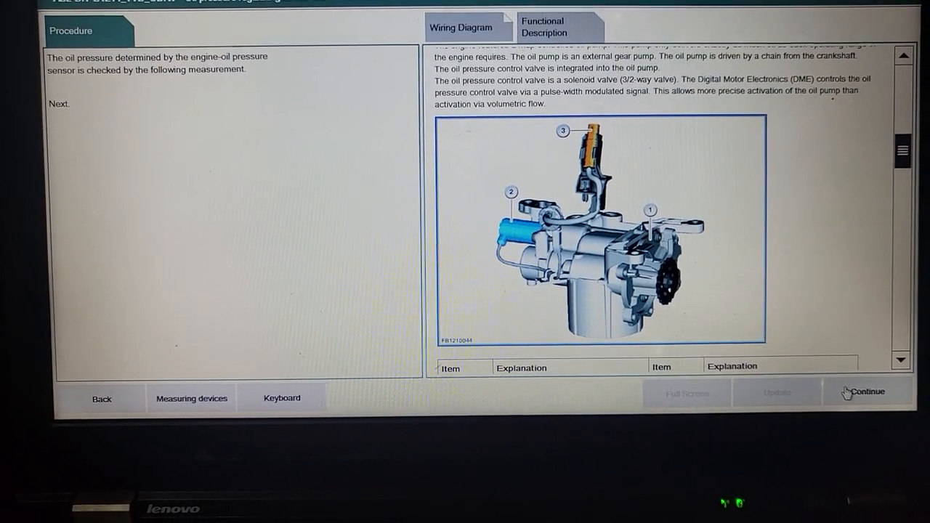
- Continue past the oil pressure measurement notice to the Selection list
click(865, 392)
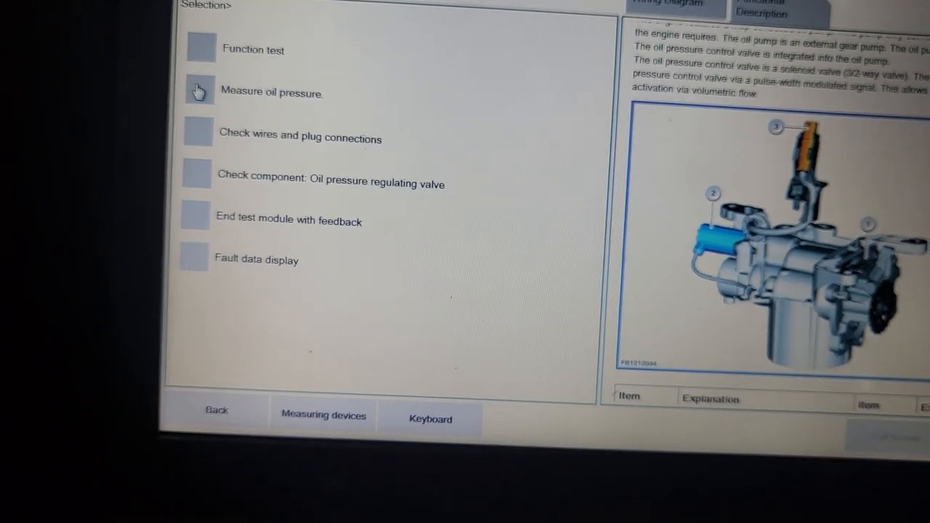
- Run 'Measure oil pressure', getting 0.00 bar against the 1.5–6 bar setpoint
click(196, 92)
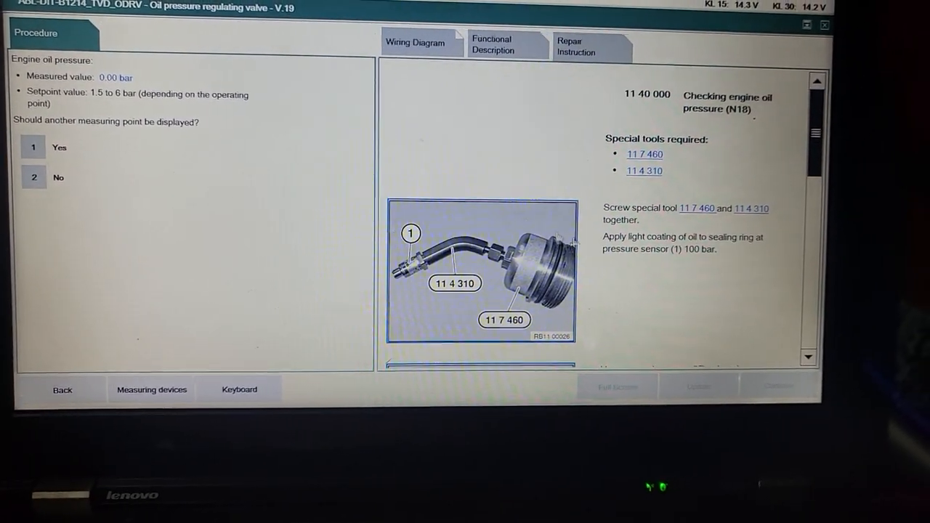
scroll(down, 3)
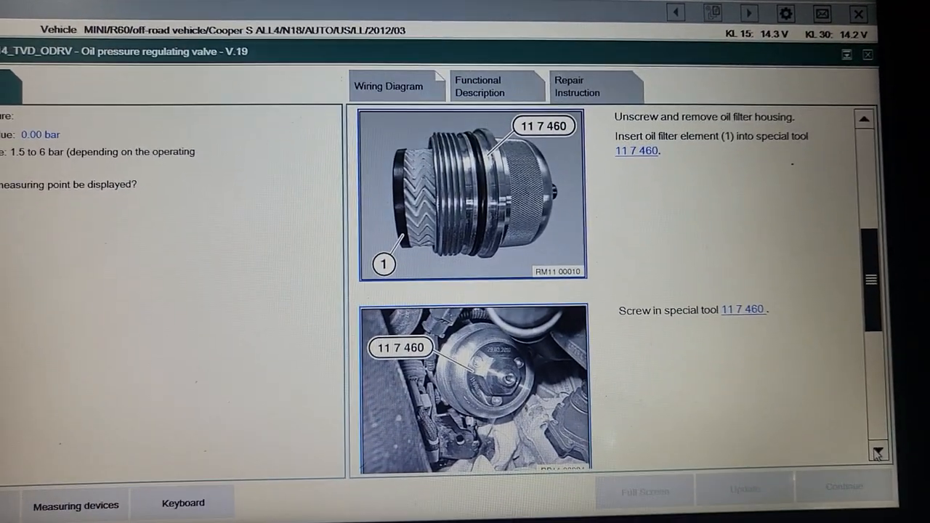
scroll(up, 3)
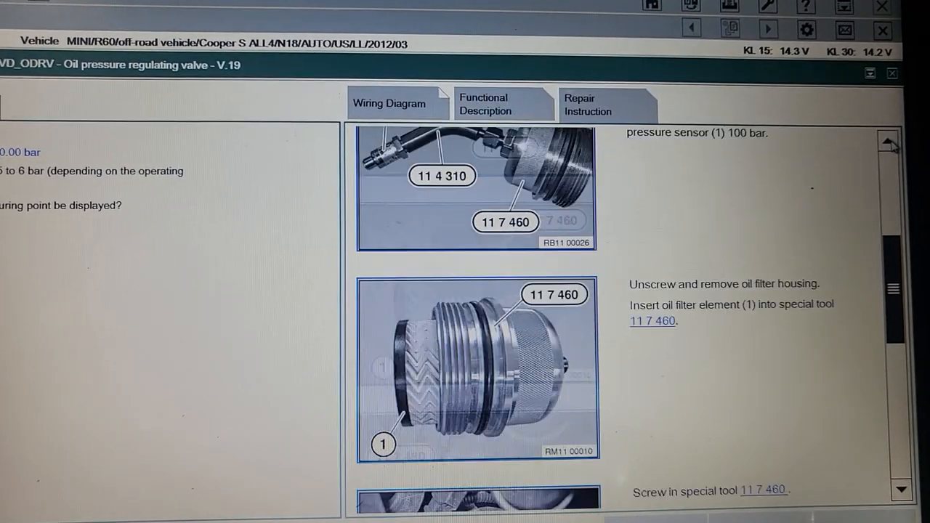
scroll(up, 3)
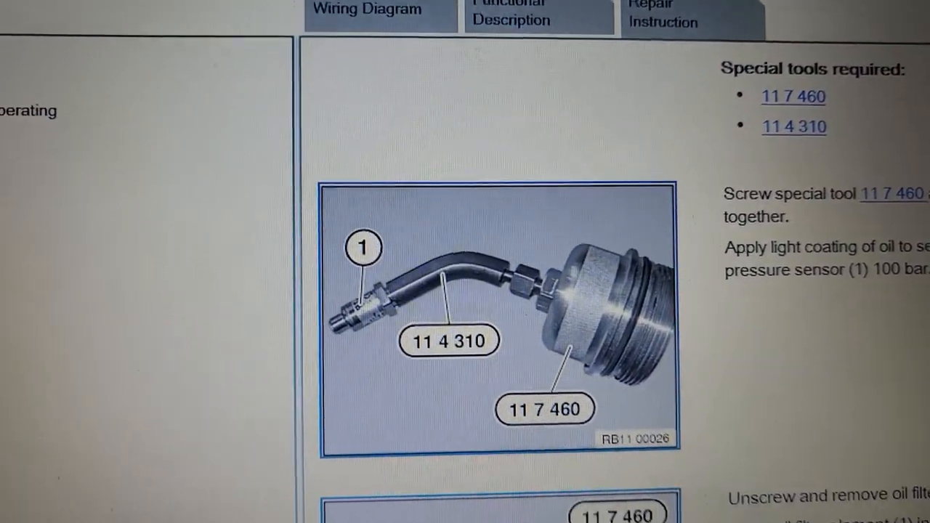
scroll(down, 3)
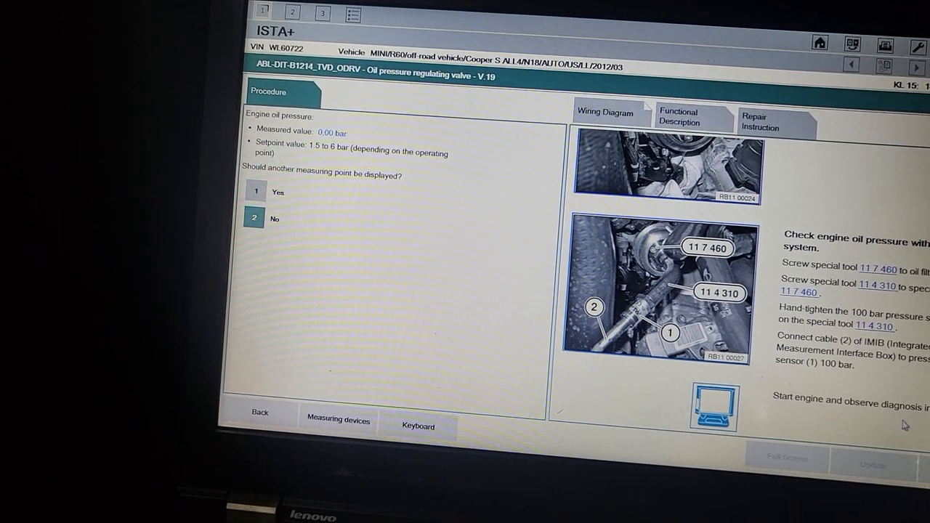
- Answer No to displaying another measuring point, returning to the test plan
click(253, 219)
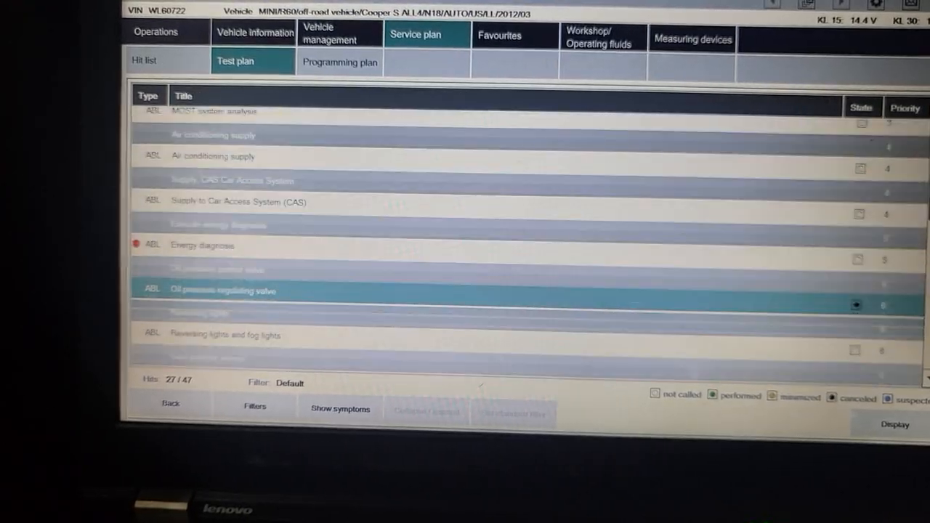
- Scroll the test plan list down to reach the VANOS exhaust solenoid valve entry
scroll(down, 3)
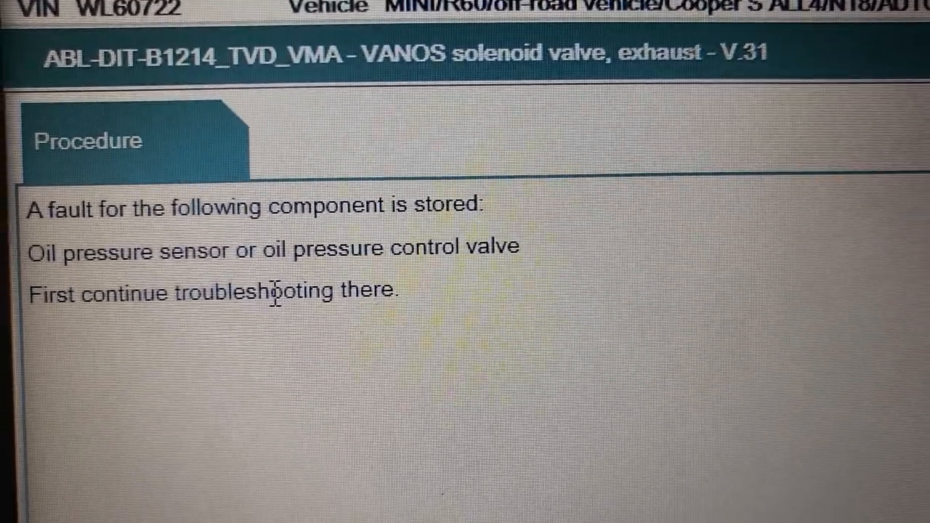
scroll(up, 3)
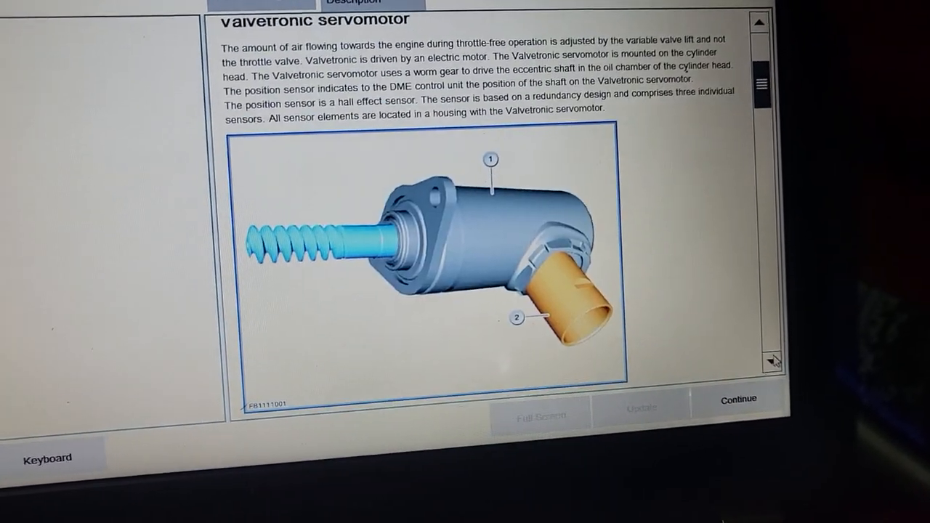
click(738, 398)
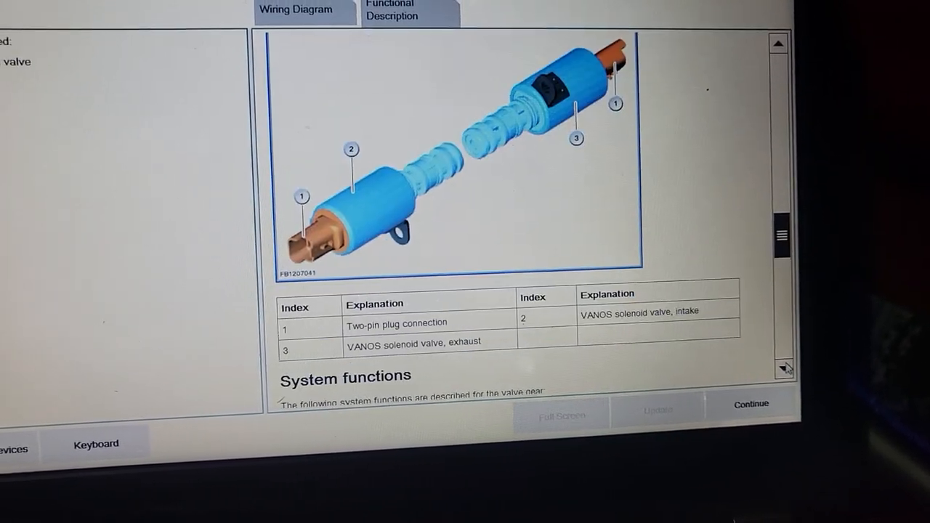
scroll(down, 3)
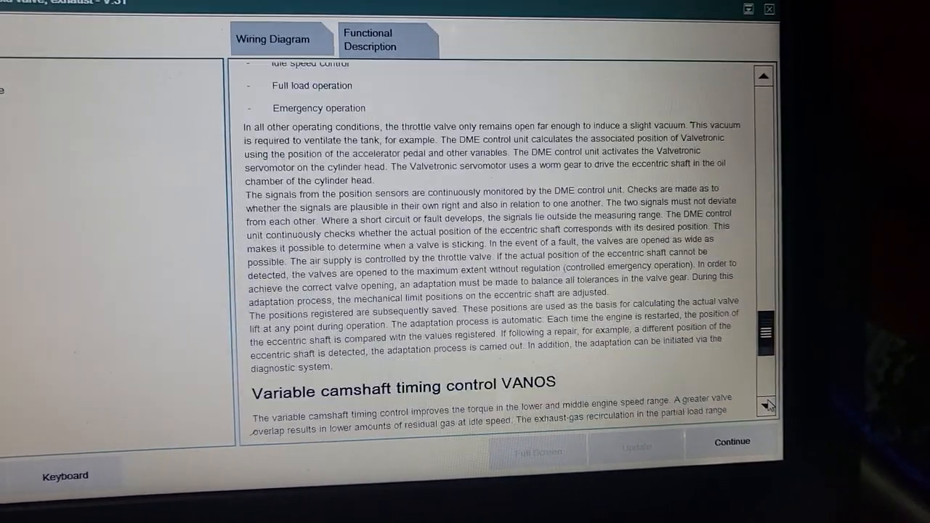